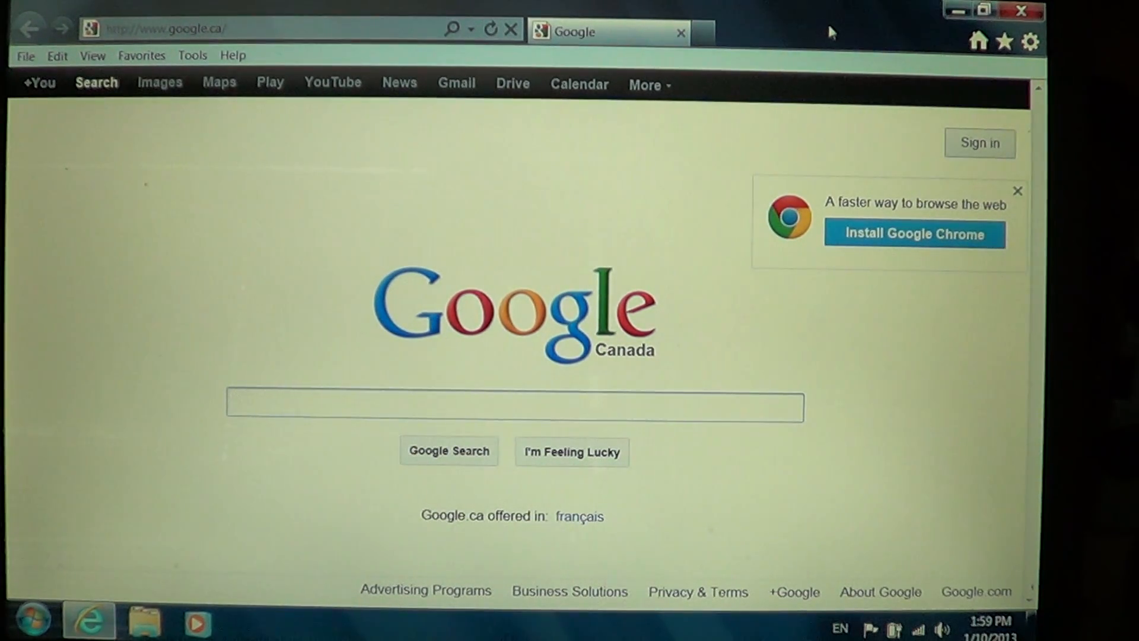
pyautogui.moveTo(818, 26)
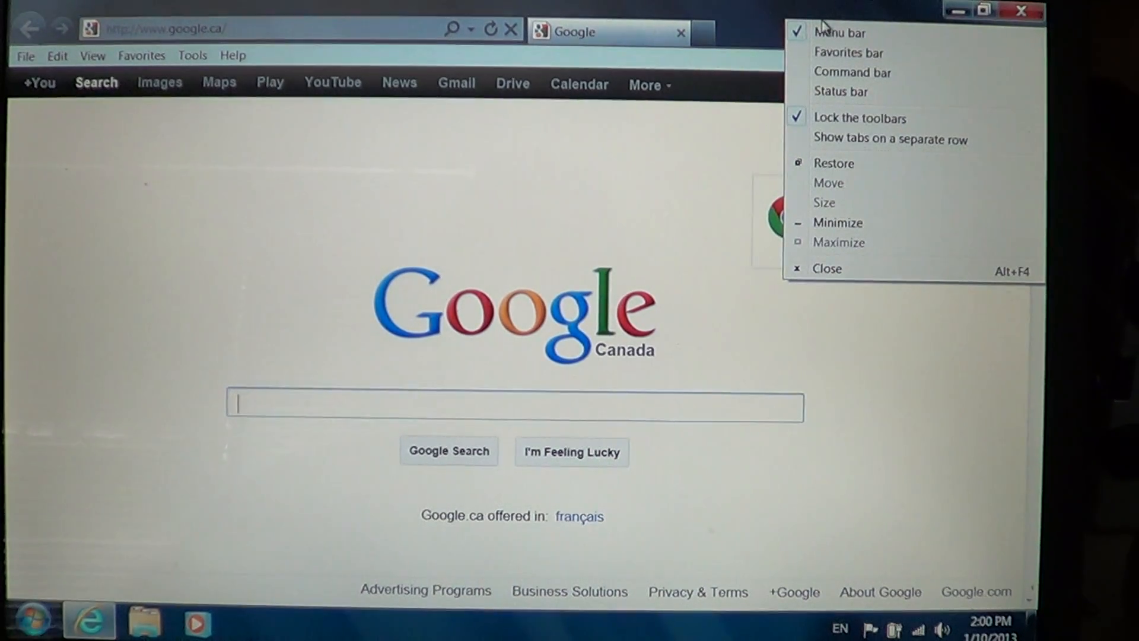
pyautogui.moveTo(848, 53)
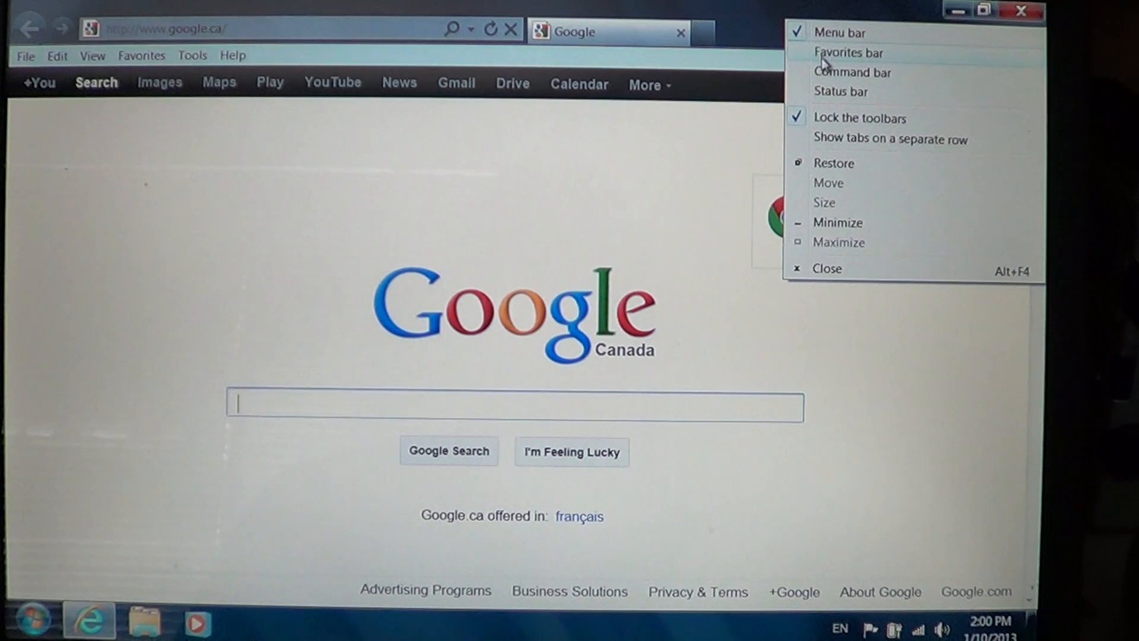
# Step: Turn on the Favorites bar, Command bar and Status bar from the title-bar menu
pyautogui.click(848, 52)
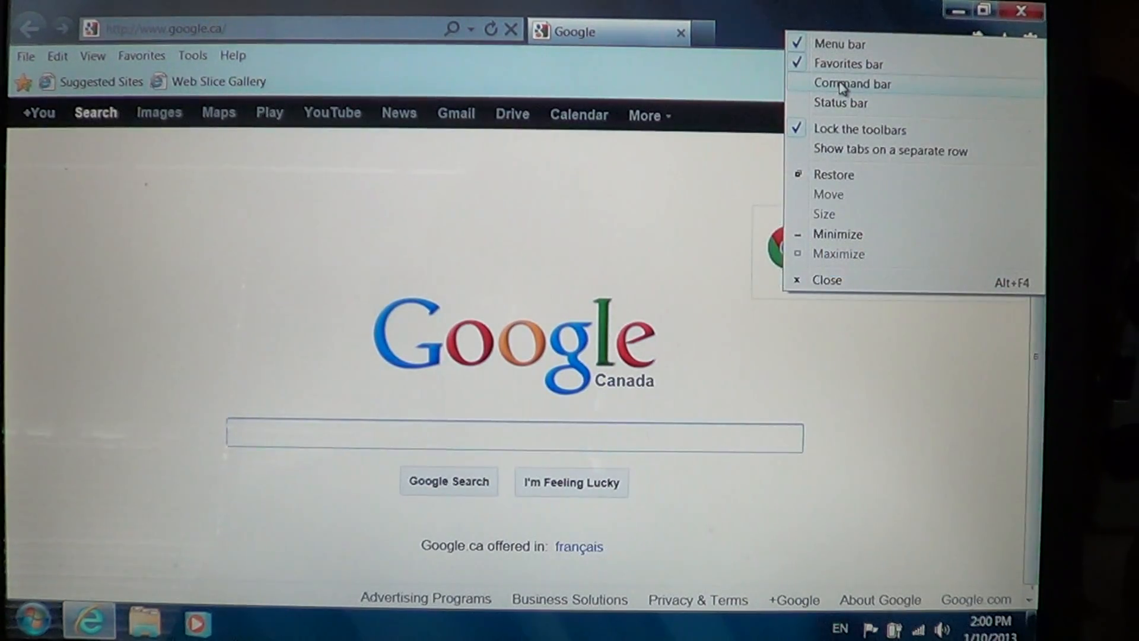
pyautogui.click(851, 83)
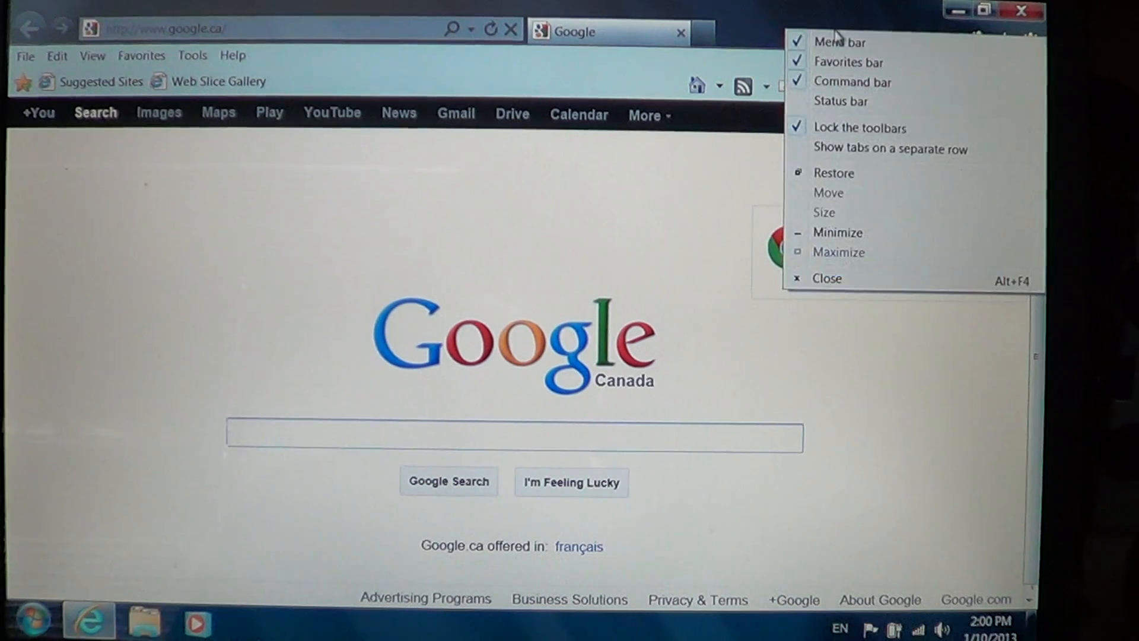
pyautogui.moveTo(840, 101)
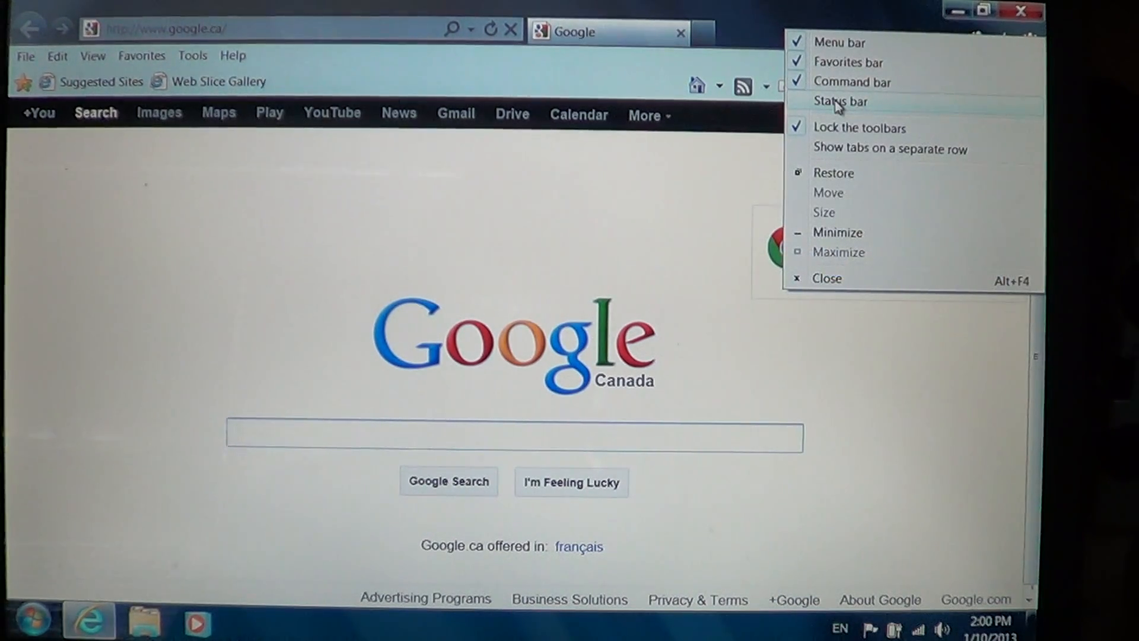
pyautogui.click(841, 102)
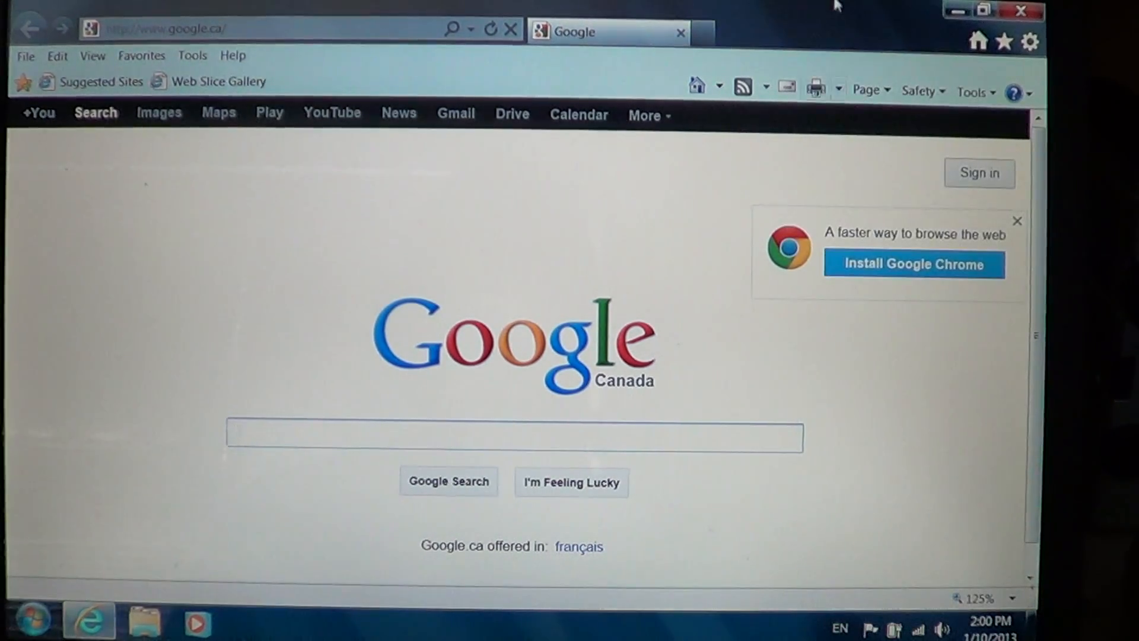
# Step: Reopen the title-bar context menu listing the menu, favorites, command and status bars
pyautogui.click(513, 438)
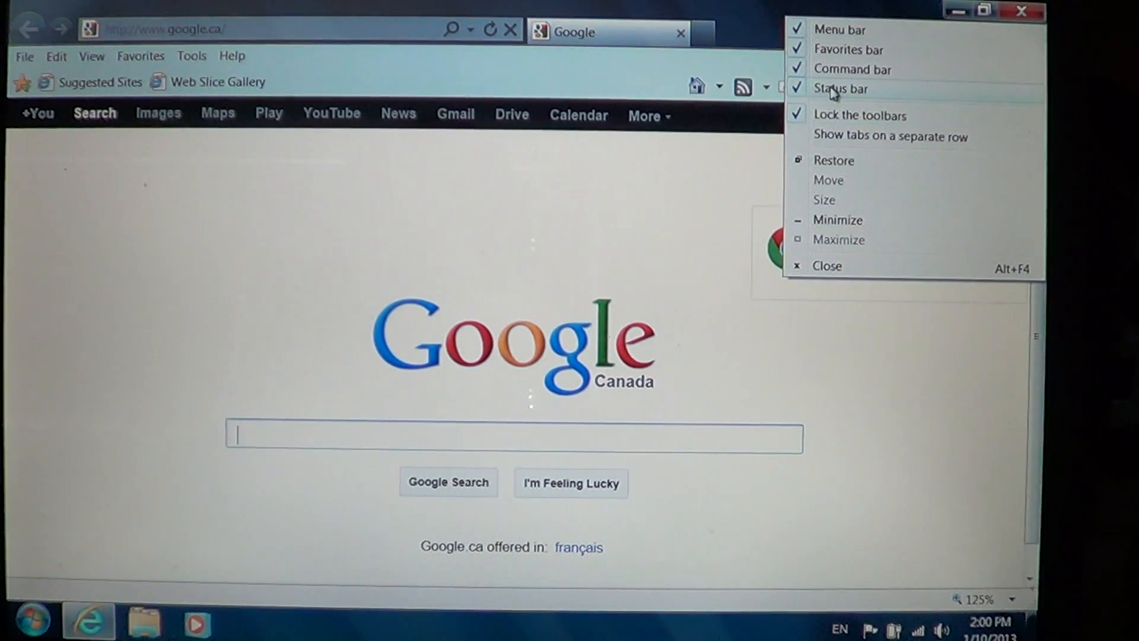
# Step: Uncheck Status bar and Favorites bar, leaving only the Menu bar and Command bar
pyautogui.click(841, 88)
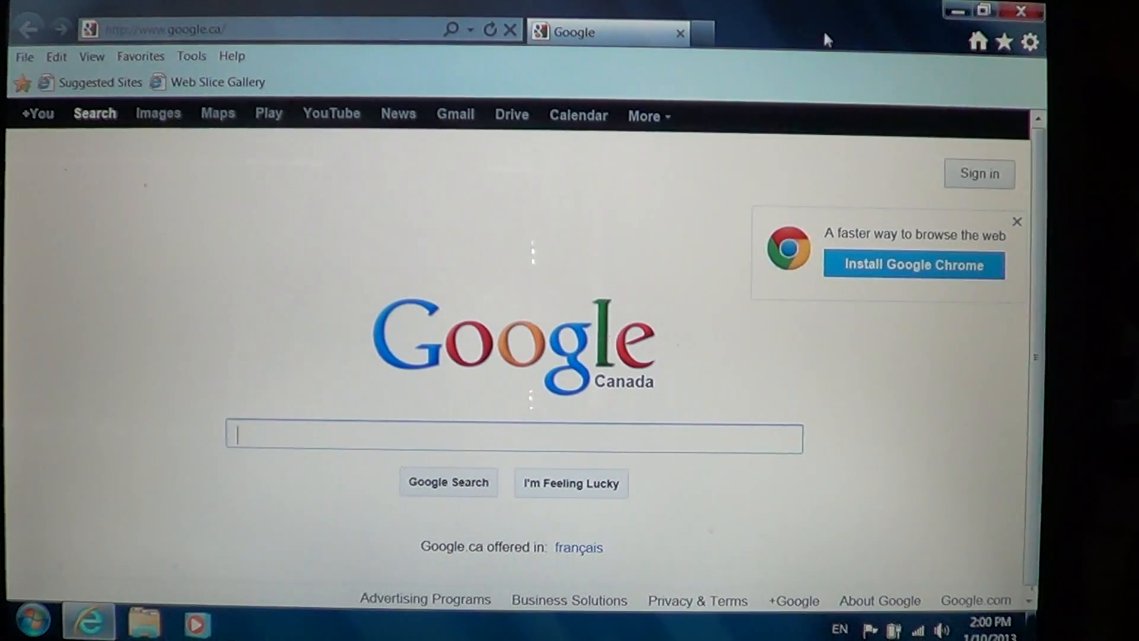
pyautogui.rightClick(824, 40)
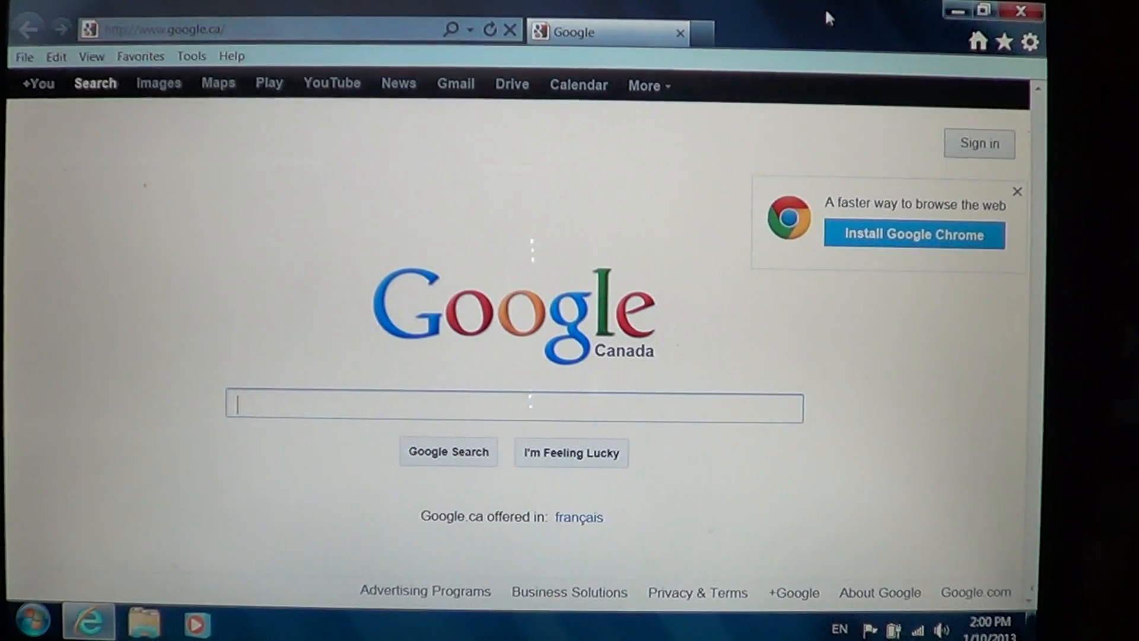
pyautogui.rightClick(828, 17)
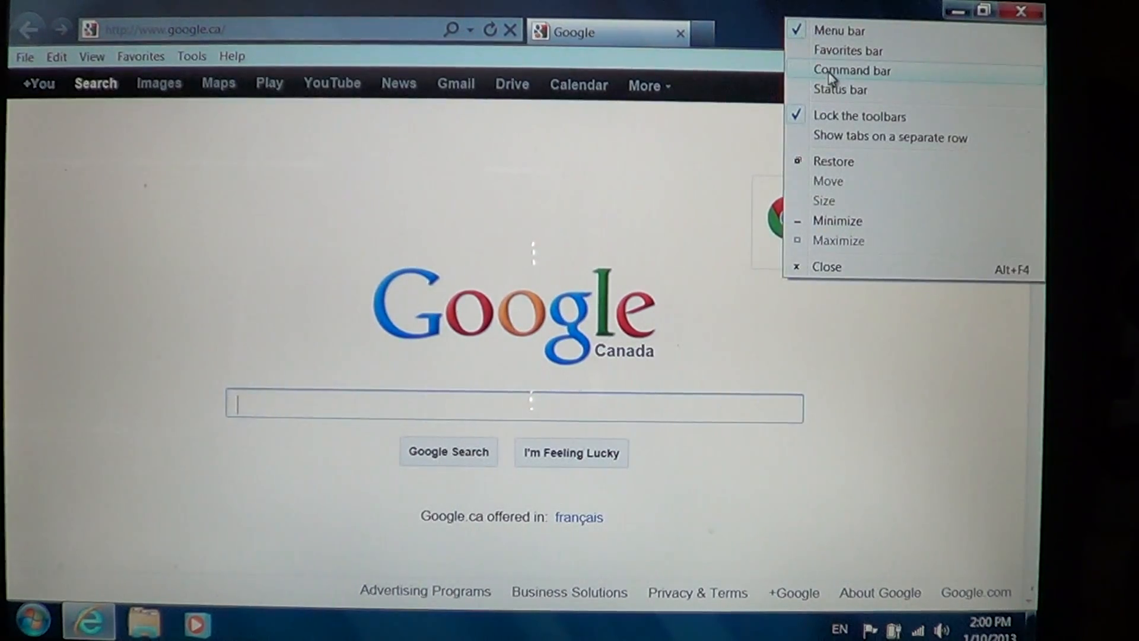
pyautogui.click(851, 70)
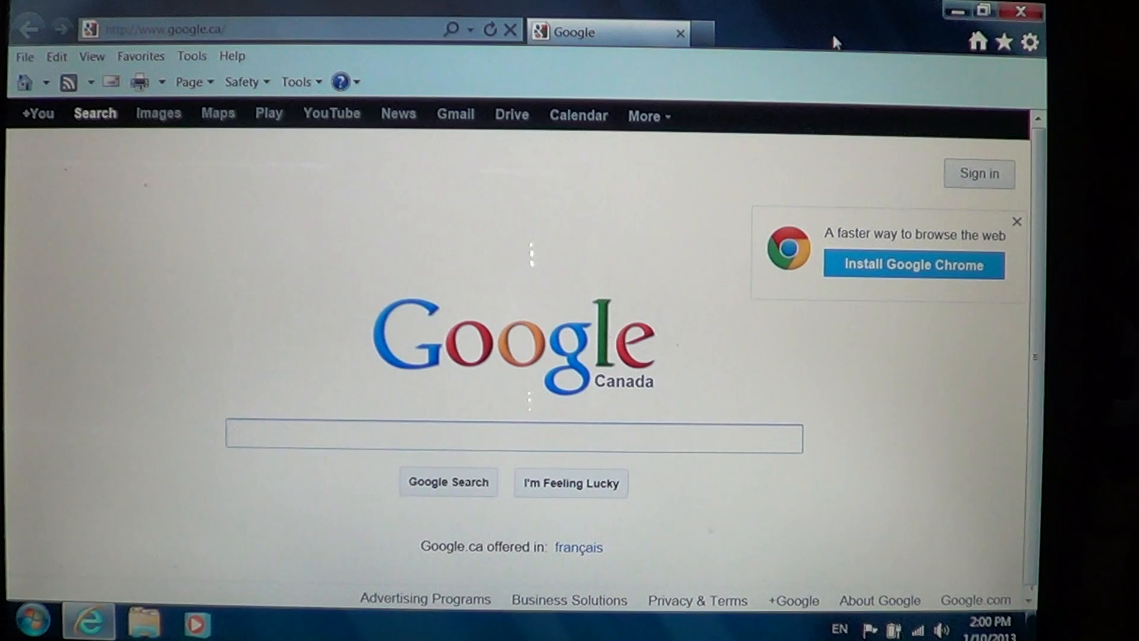
pyautogui.click(515, 437)
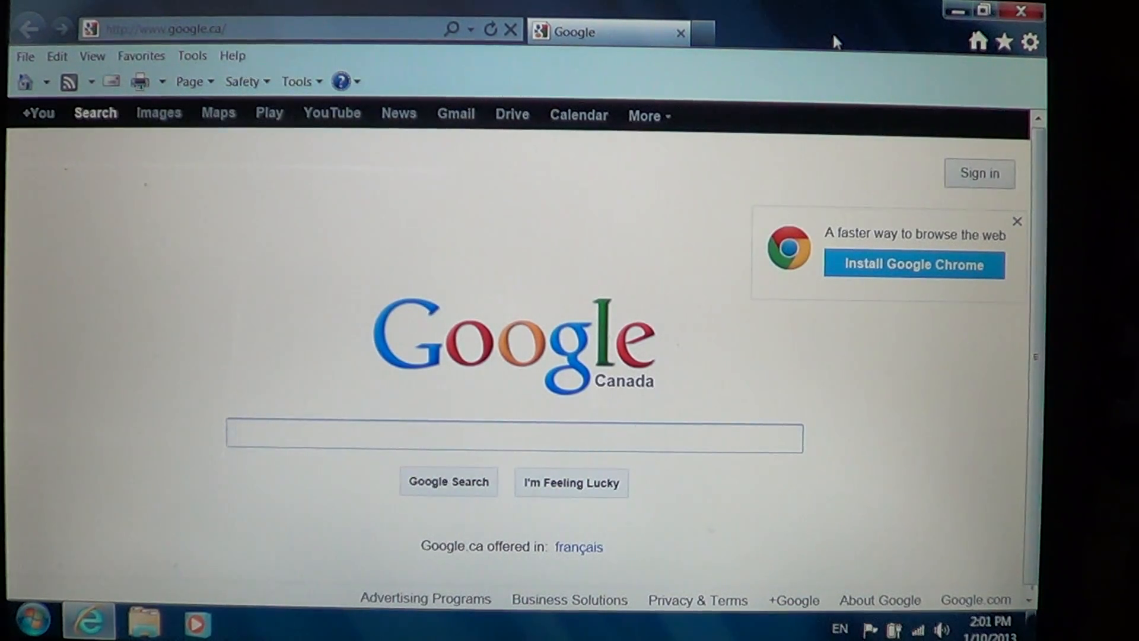
pyautogui.click(508, 437)
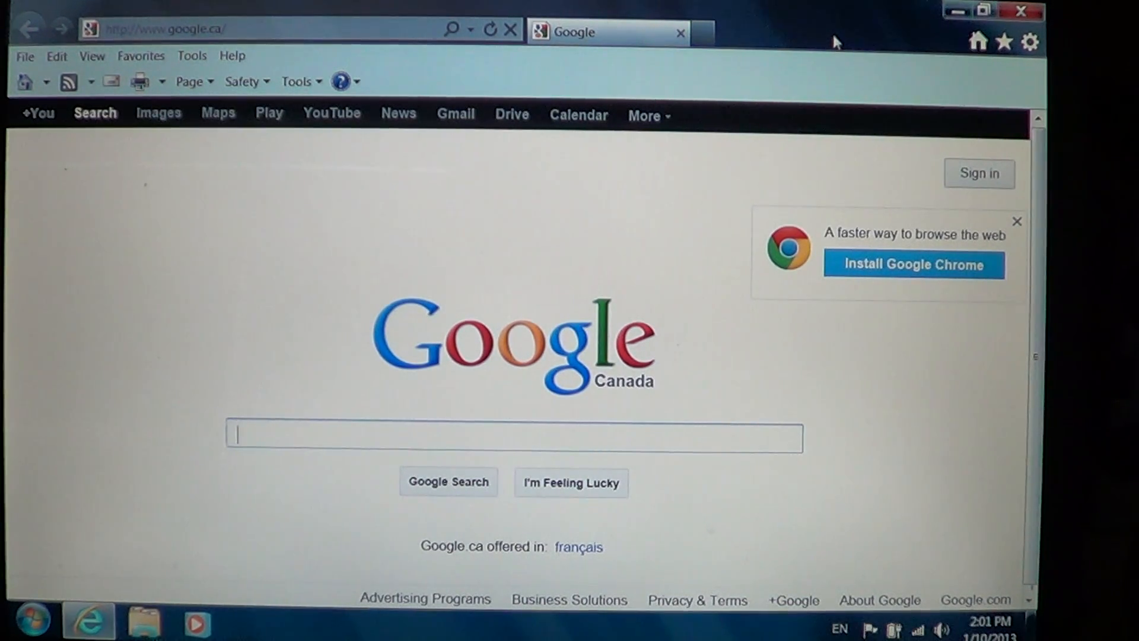